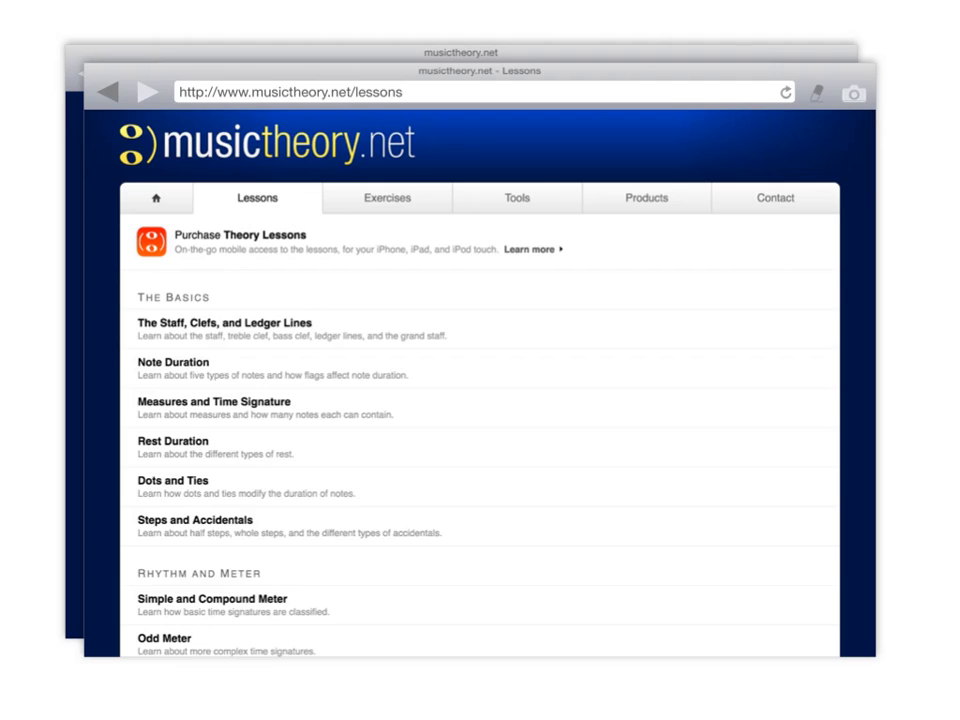
Step: Return to the musictheory.net front page via the home tab
{"action": "left_click", "coordinate": [156, 198]}
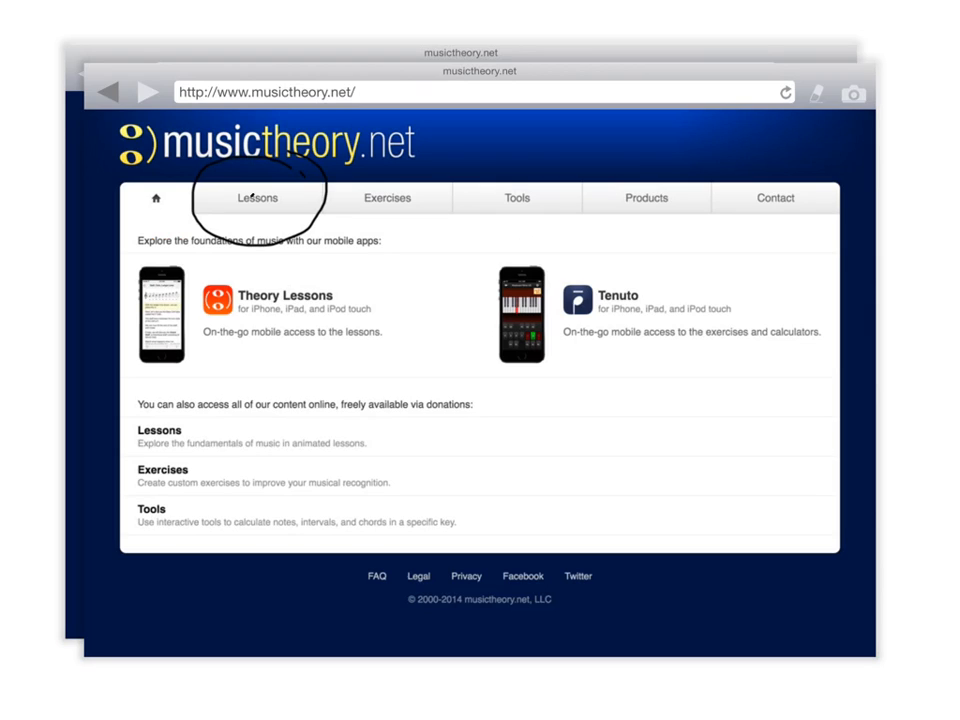
Step: Show the Lessons list down to Rhythm and Meter, Scales and Key Signatures, and Intervals
{"action": "left_click", "coordinate": [256, 198]}
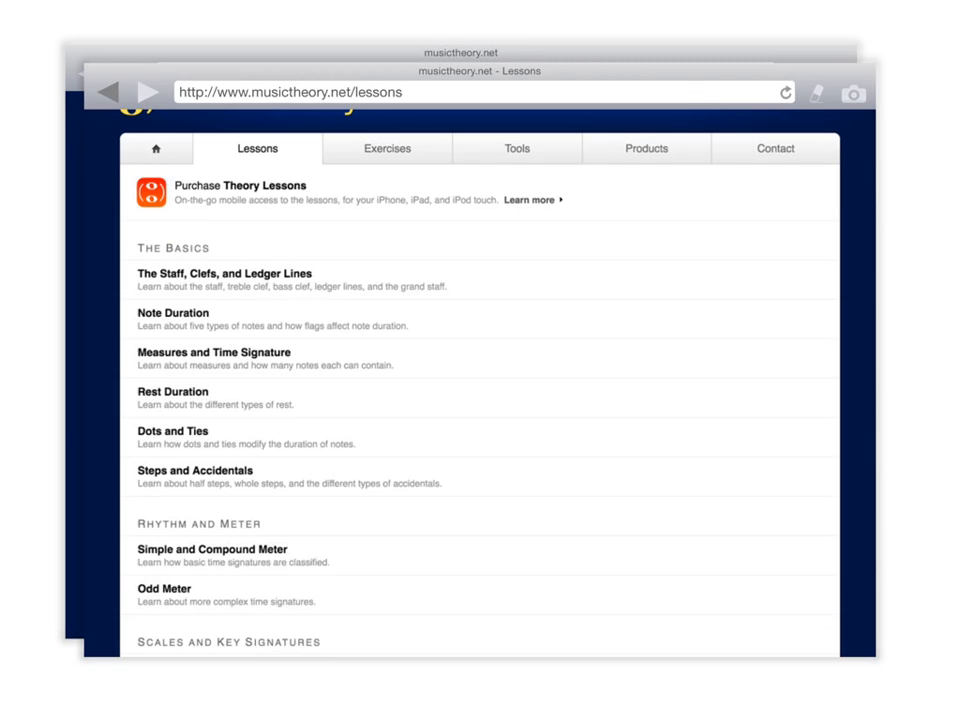
{"action": "scroll", "scroll_direction": "down", "scroll_amount": 3}
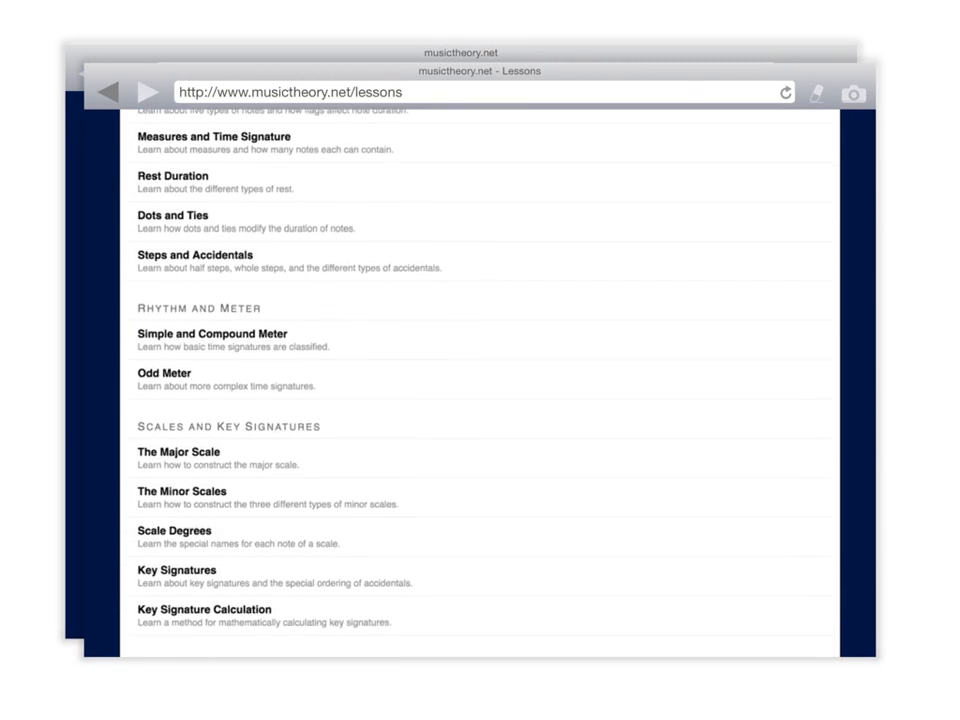
{"action": "scroll", "scroll_direction": "down", "scroll_amount": 3}
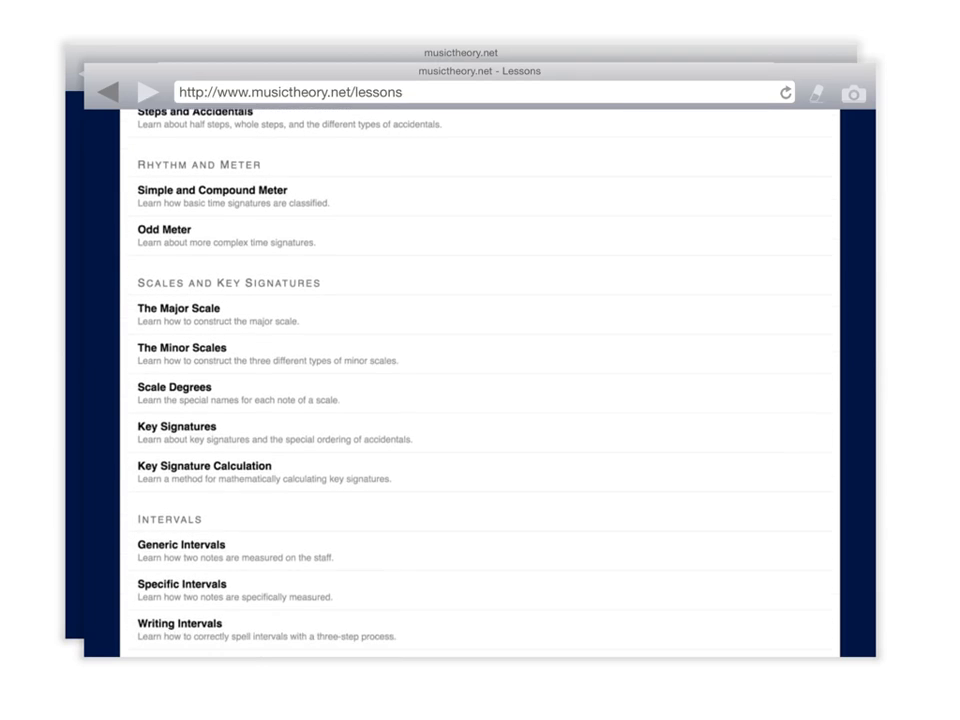
{"action": "scroll", "scroll_direction": "down", "scroll_amount": 3}
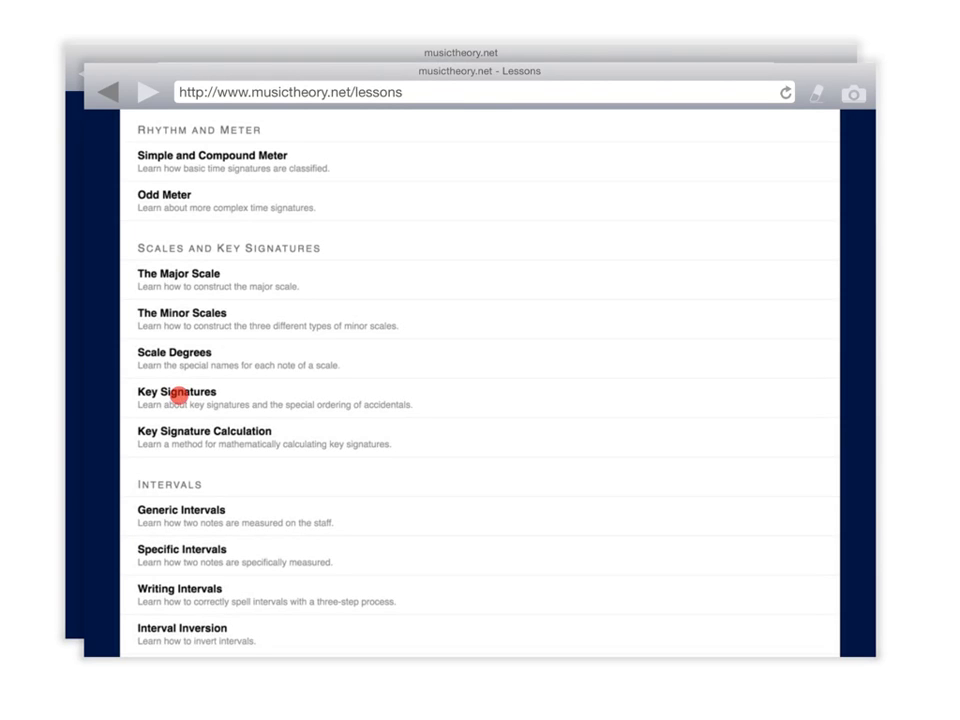
Step: Bring up the Key Signatures lesson at the C Minor example with its three-flat signature
{"action": "left_click", "coordinate": [176, 390]}
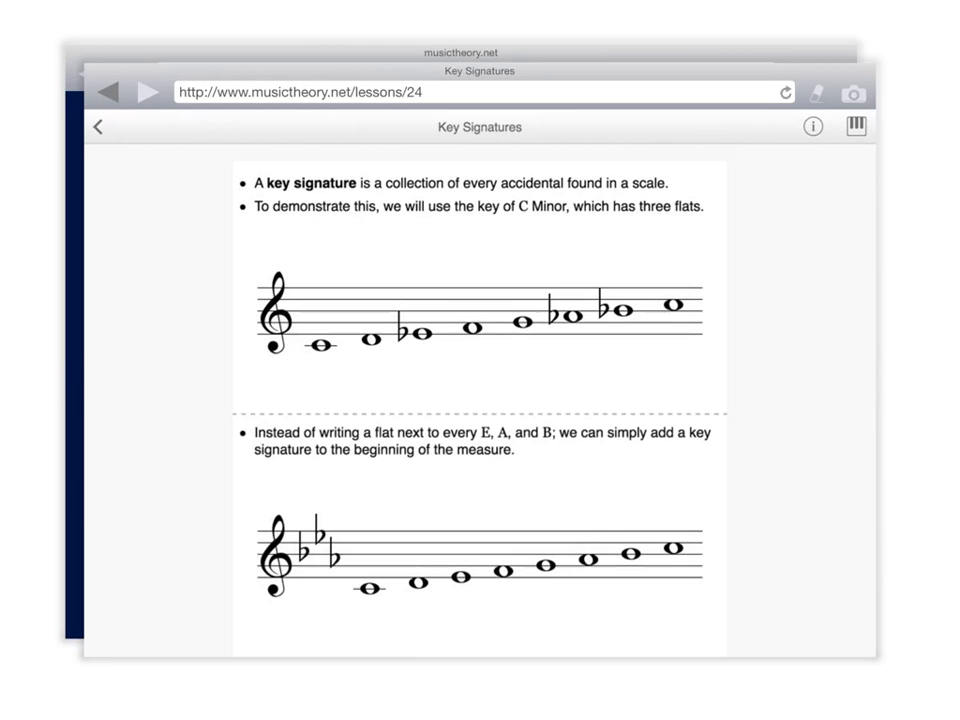
{"action": "scroll", "scroll_direction": "down", "scroll_amount": 3}
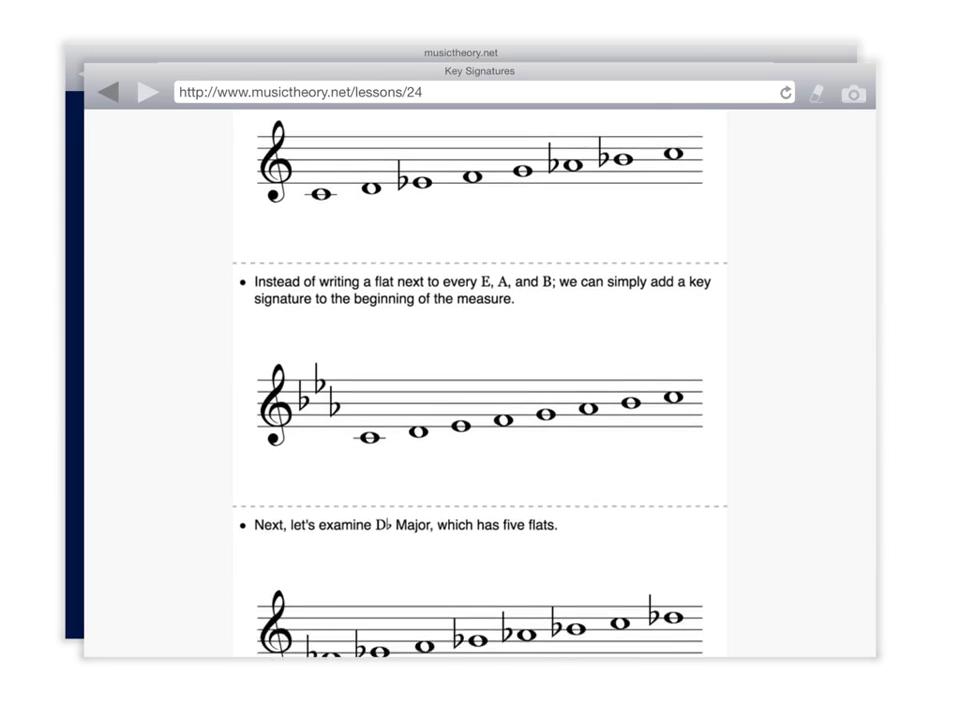
{"action": "scroll", "scroll_direction": "down", "scroll_amount": 3}
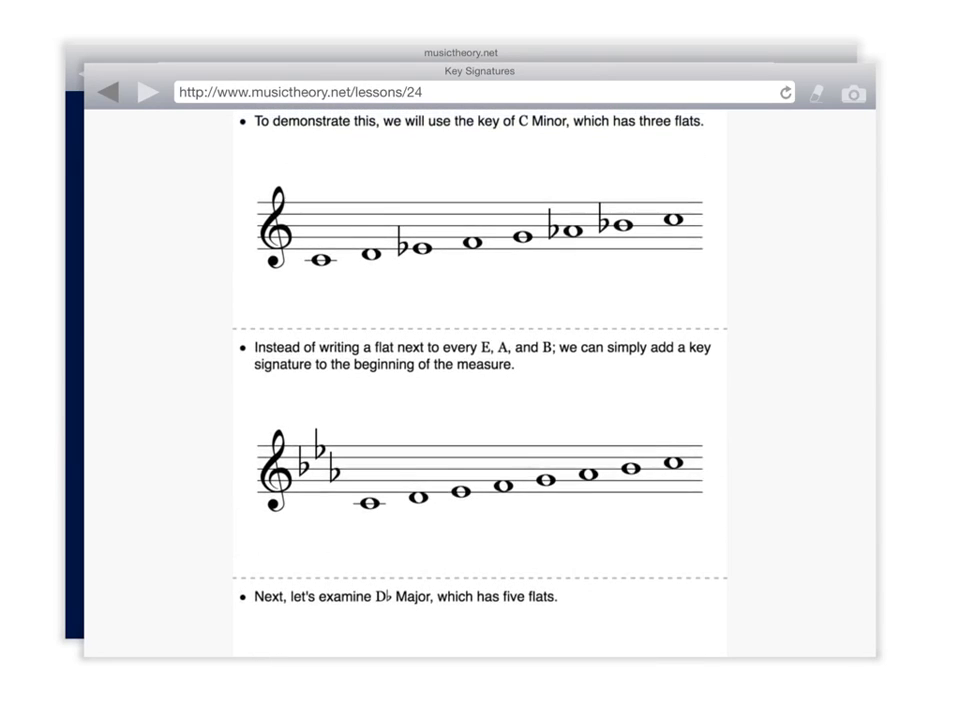
{"action": "scroll", "scroll_direction": "up", "scroll_amount": 3}
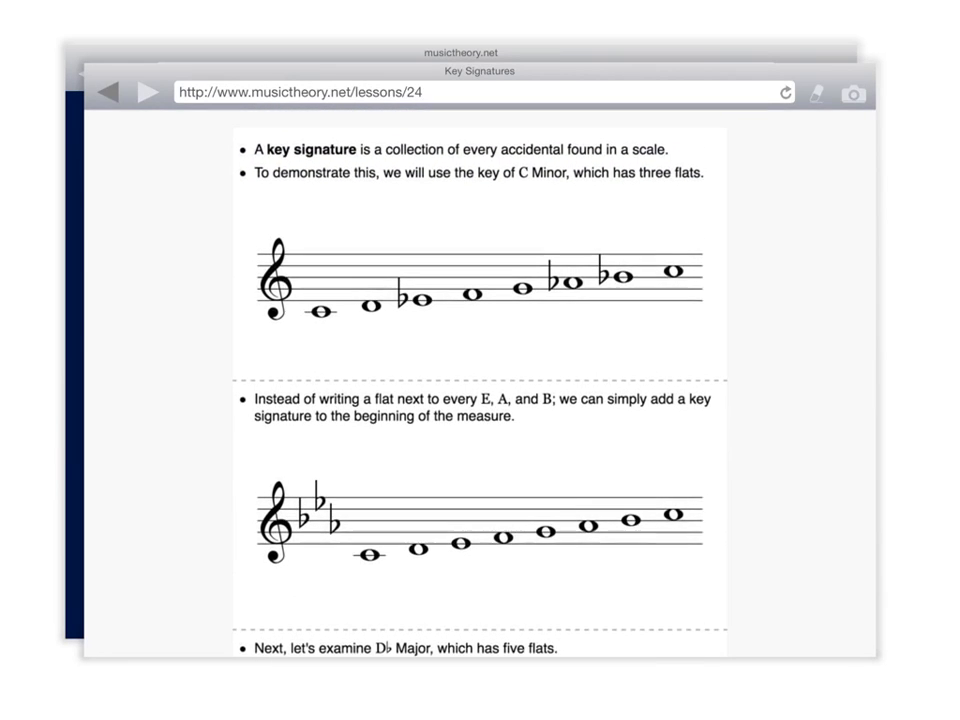